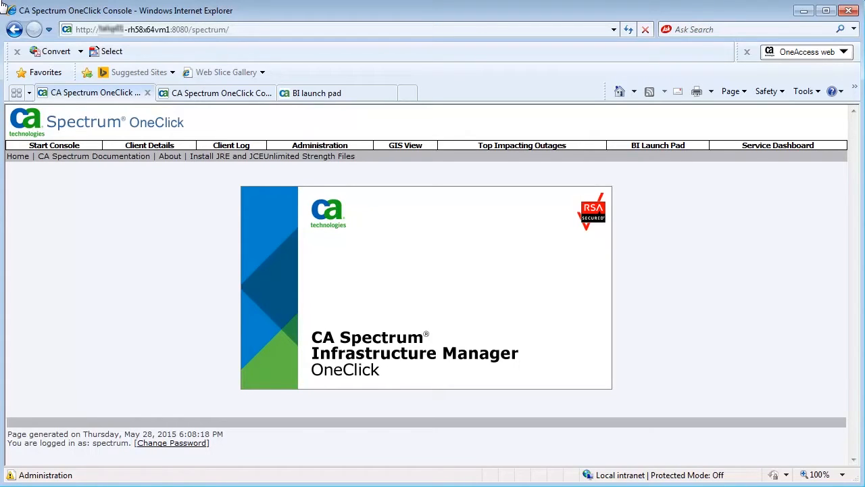
{"action": "mouse_move", "coordinate": [319, 145]}
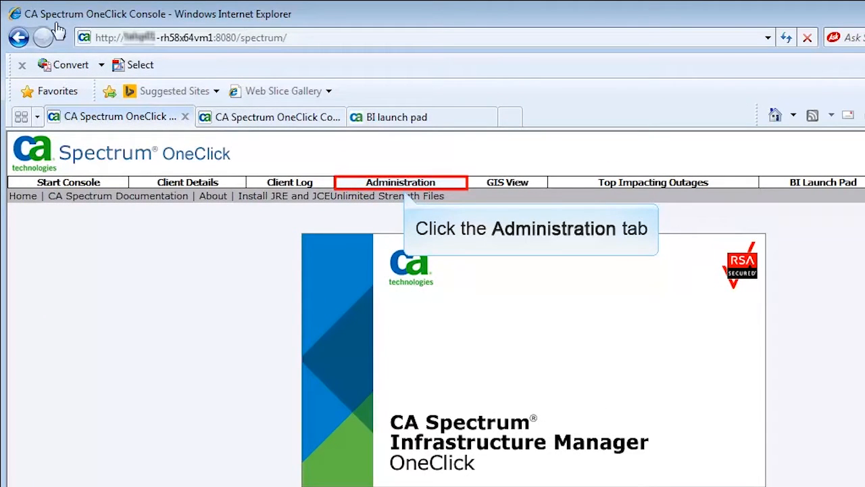
- Open the Report Manager Administration page on the first OneClick instance
{"action": "left_click", "coordinate": [400, 181]}
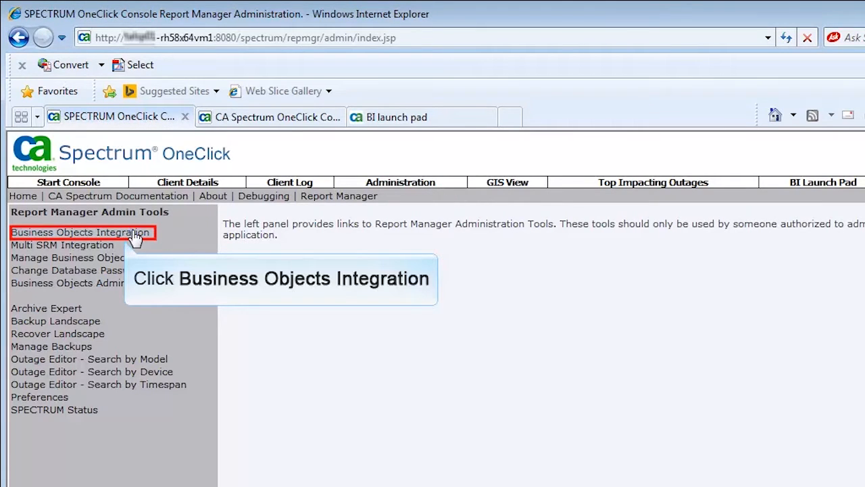
- Save Business Objects Integration as Enabled with Multi-Tenancy checked for the first instance
{"action": "left_click", "coordinate": [81, 232]}
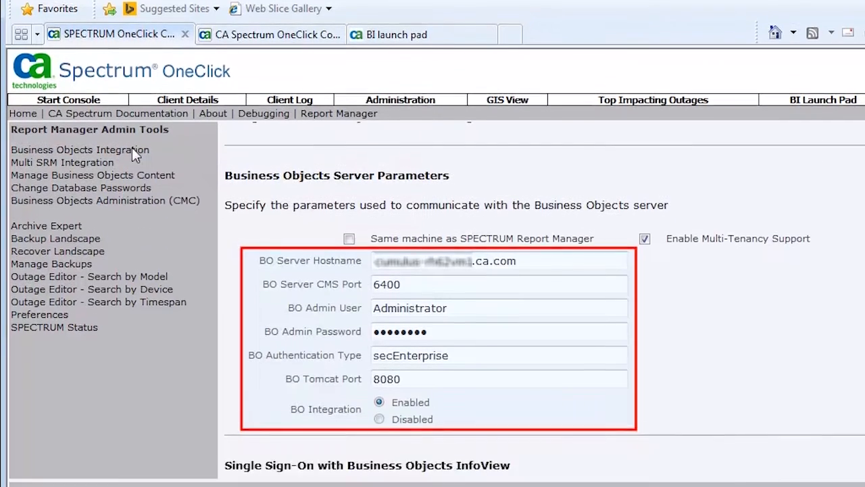
{"action": "scroll", "scroll_direction": "down", "scroll_amount": 3}
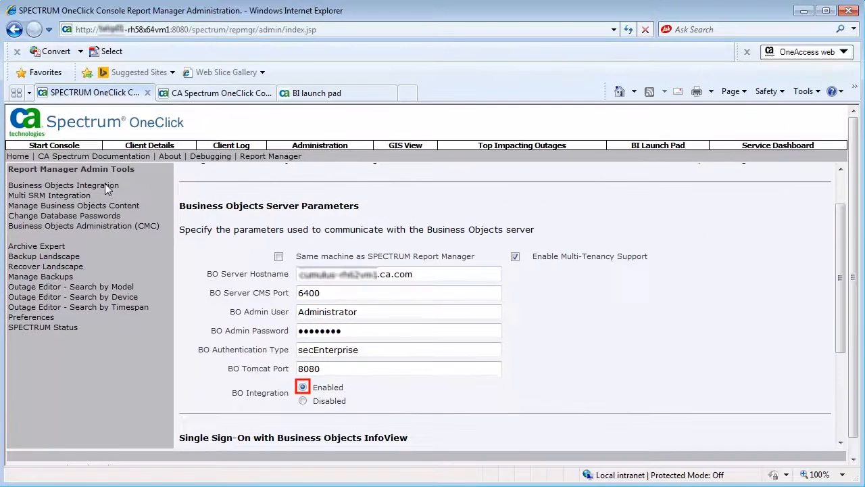
{"action": "mouse_move", "coordinate": [841, 358]}
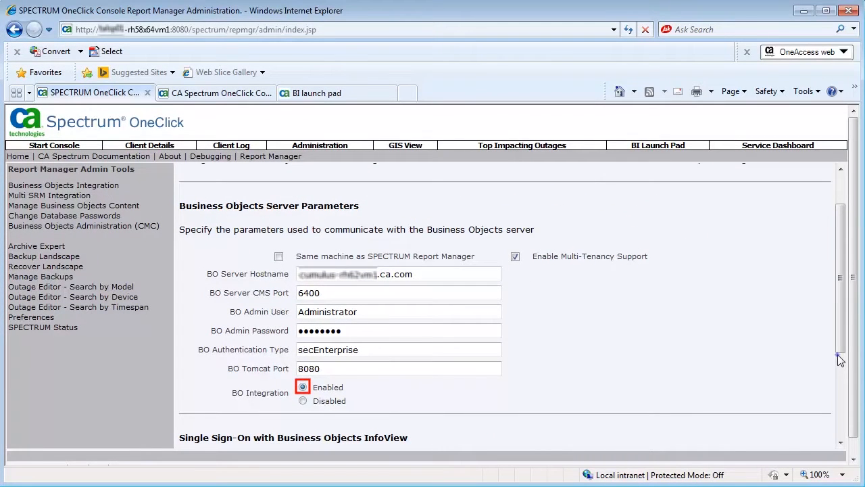
{"action": "scroll", "scroll_direction": "down", "scroll_amount": 3}
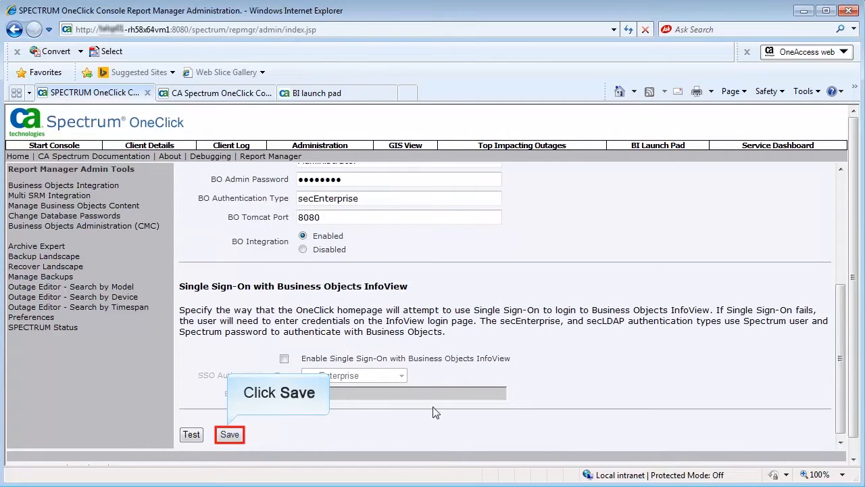
{"action": "left_click", "coordinate": [230, 434]}
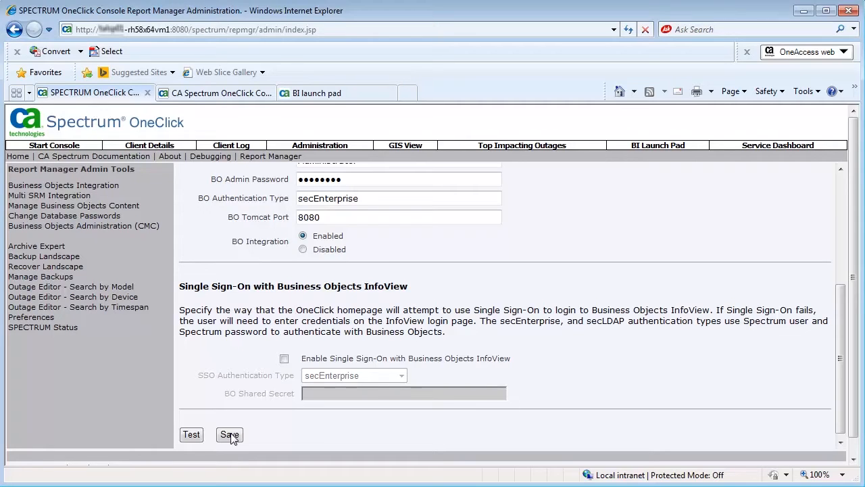
{"action": "left_click", "coordinate": [229, 434]}
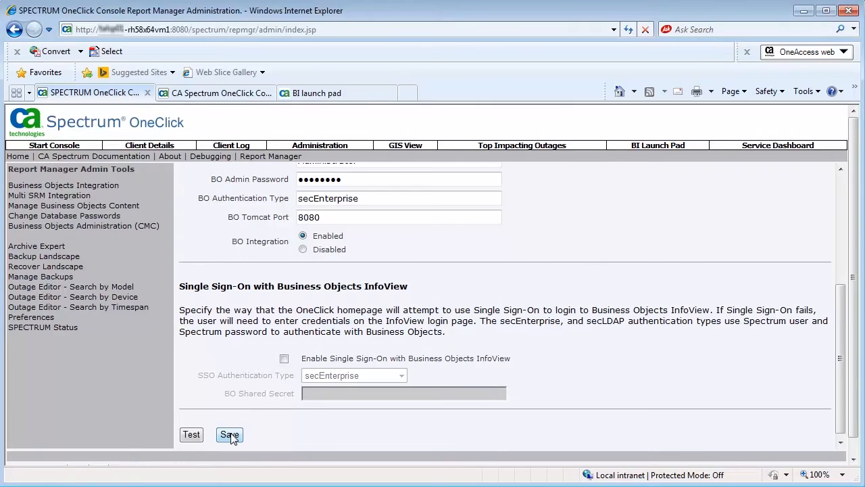
{"action": "left_click", "coordinate": [230, 435]}
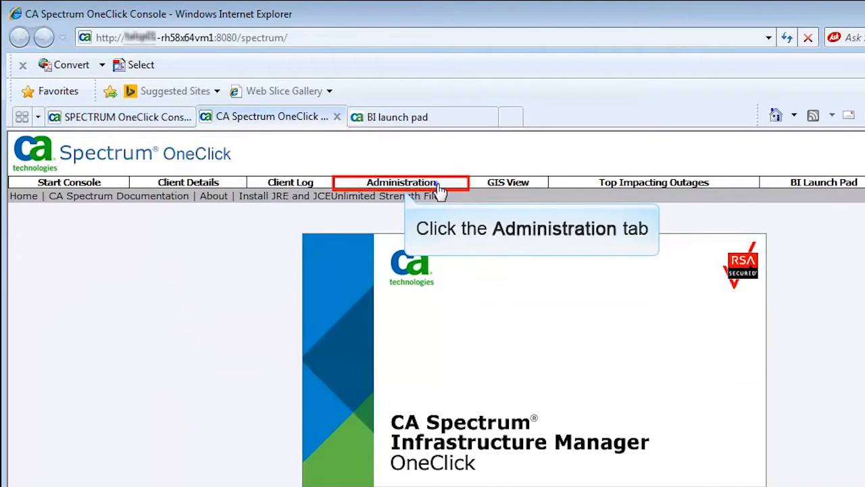
- Save the second instance's Business Objects Integration as Enabled with Multi-Tenancy on
{"action": "left_click", "coordinate": [401, 182]}
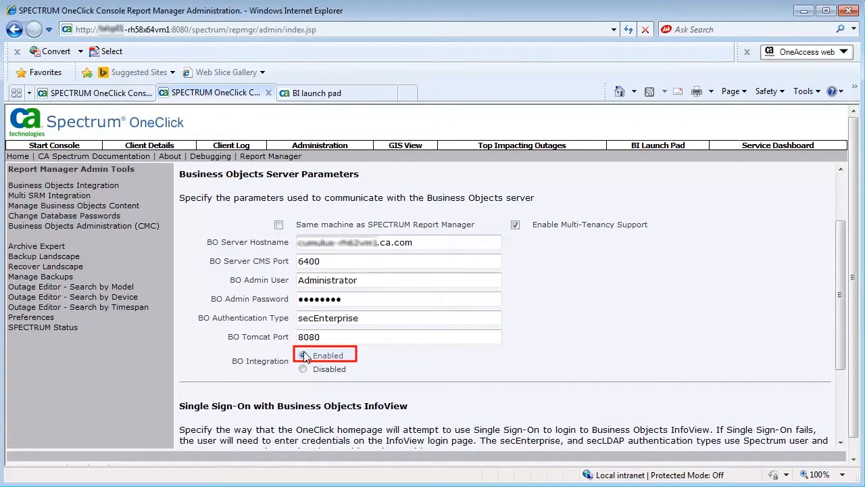
{"action": "scroll", "scroll_direction": "down", "scroll_amount": 3}
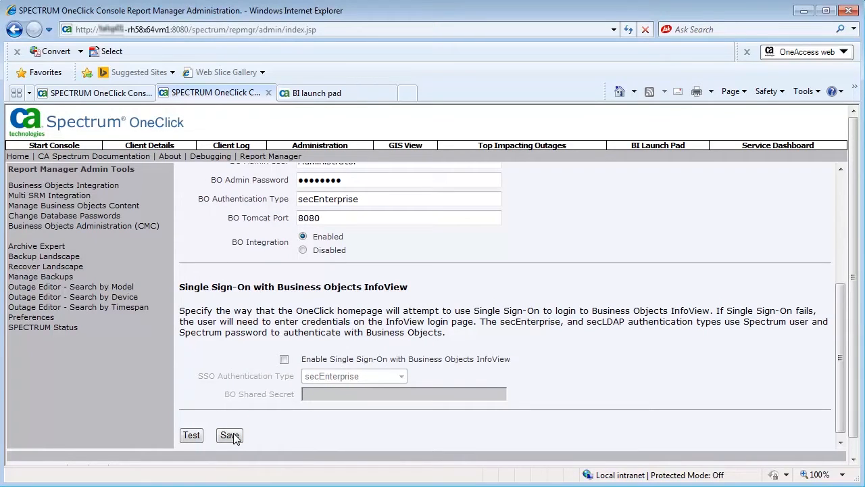
{"action": "left_click", "coordinate": [230, 435]}
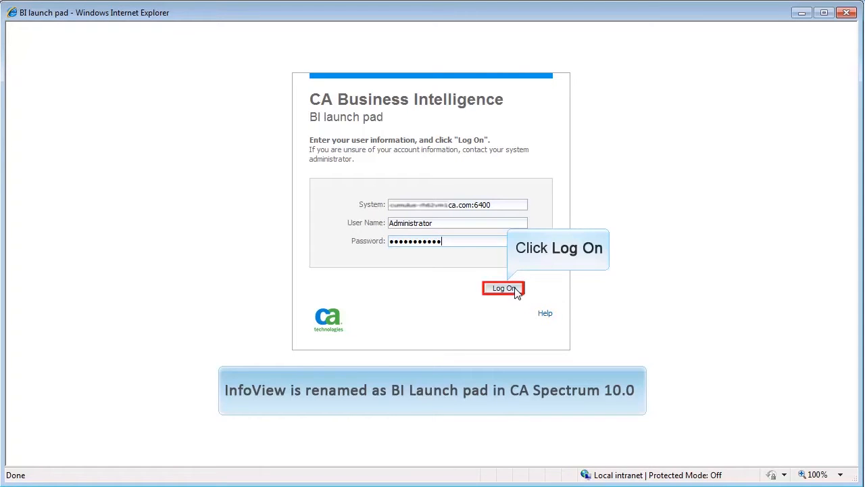
- Log on to BI launch pad as Administrator
{"action": "left_click", "coordinate": [503, 288]}
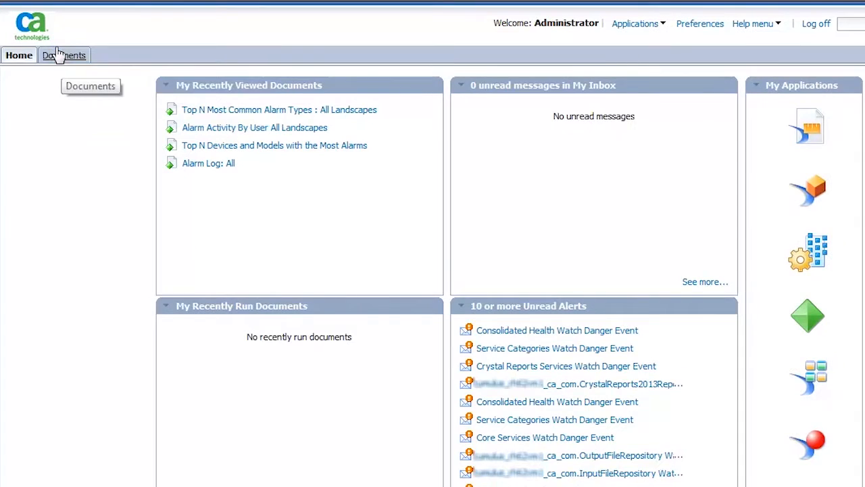
- Browse Documents to Public Folders > CA Reports > CA Spectrum instance > Alarm
{"action": "left_click", "coordinate": [64, 54]}
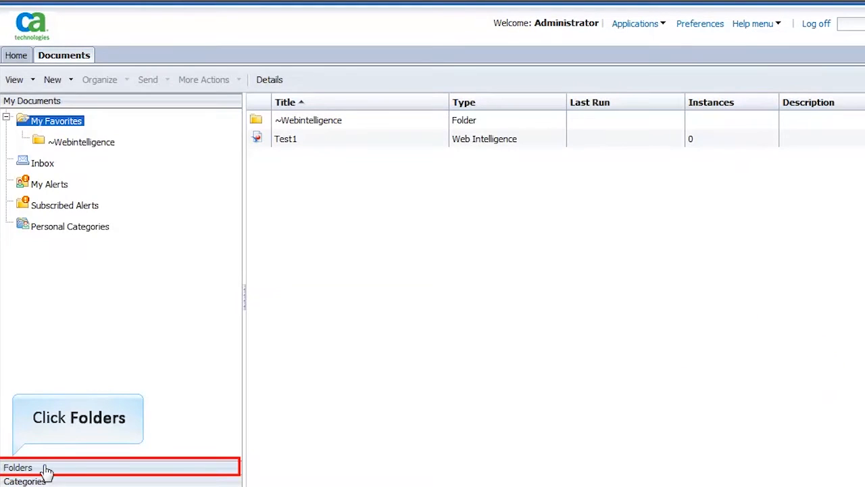
{"action": "left_click", "coordinate": [18, 467]}
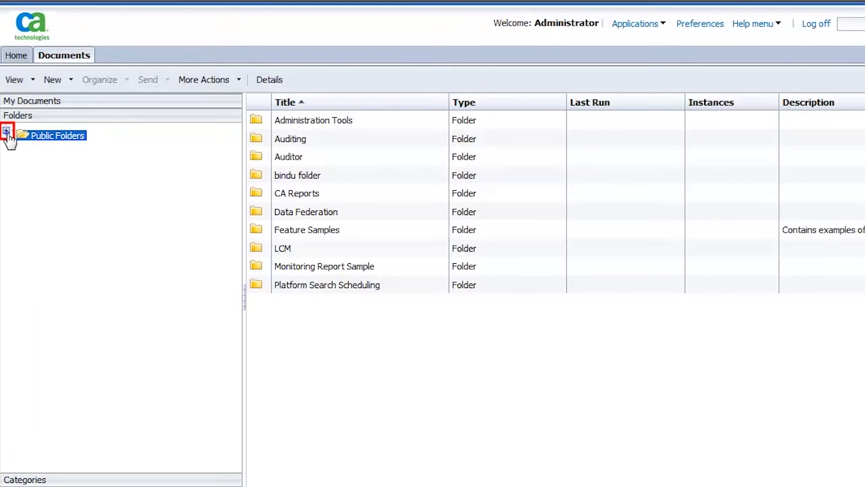
{"action": "left_click", "coordinate": [7, 131]}
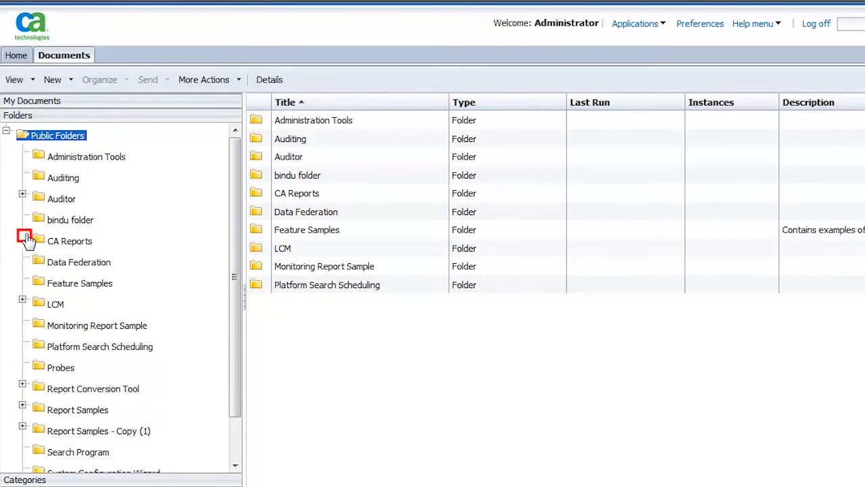
{"action": "left_click", "coordinate": [24, 241]}
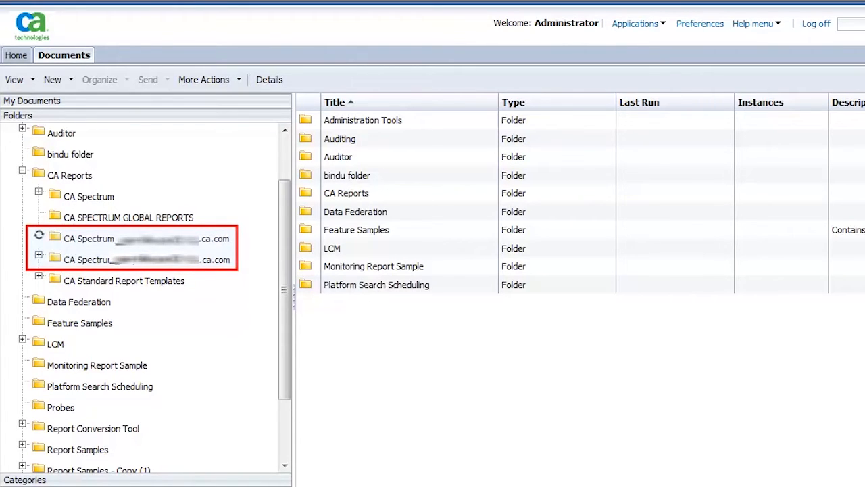
{"action": "left_click", "coordinate": [39, 238]}
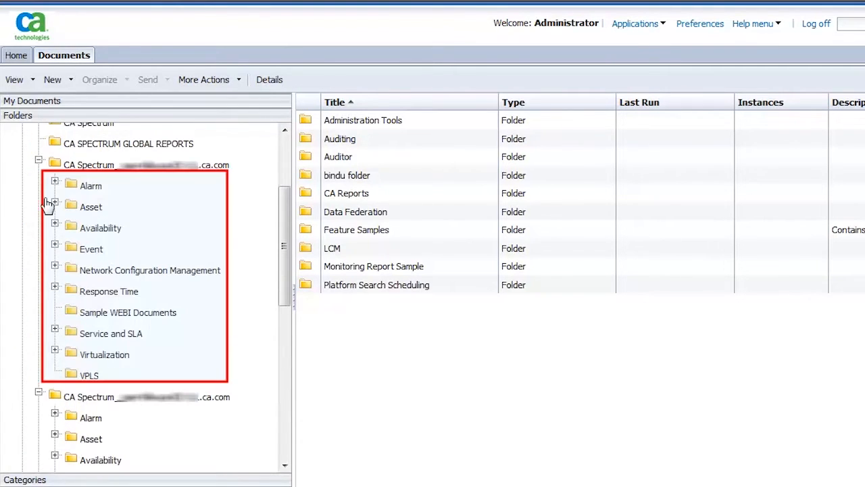
{"action": "mouse_move", "coordinate": [55, 186]}
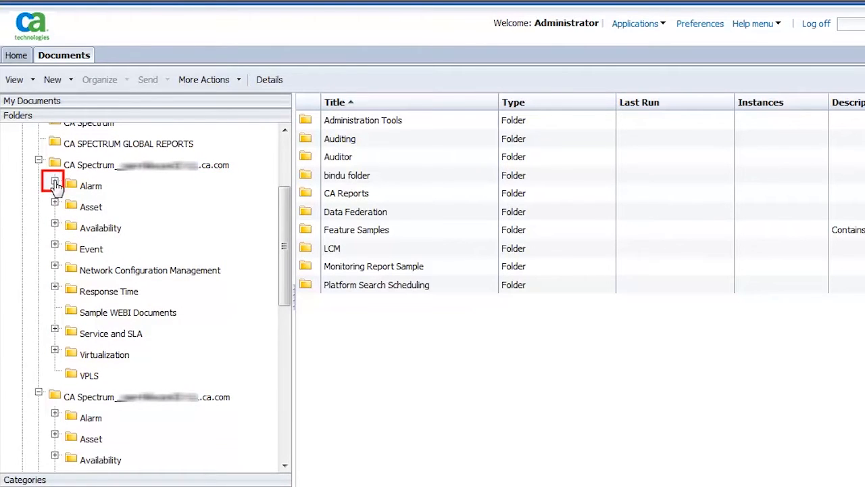
{"action": "left_click", "coordinate": [55, 186]}
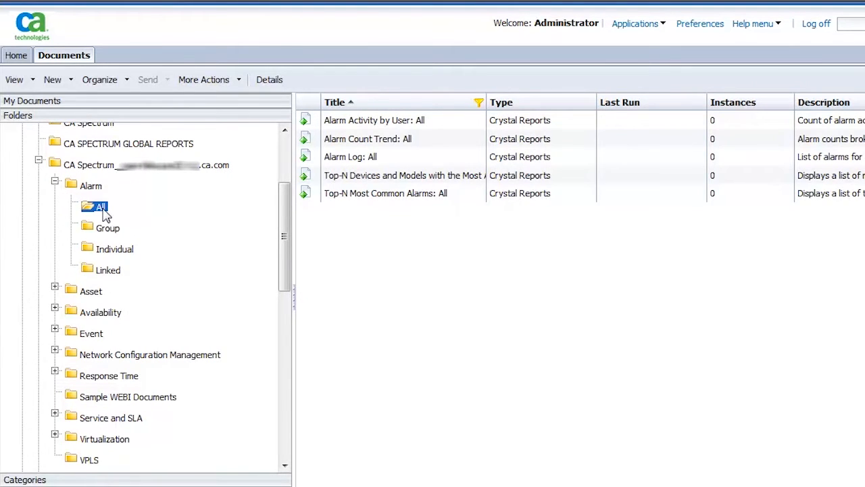
- View and run the Alarm Log: All report year-to-date
{"action": "left_click", "coordinate": [365, 157]}
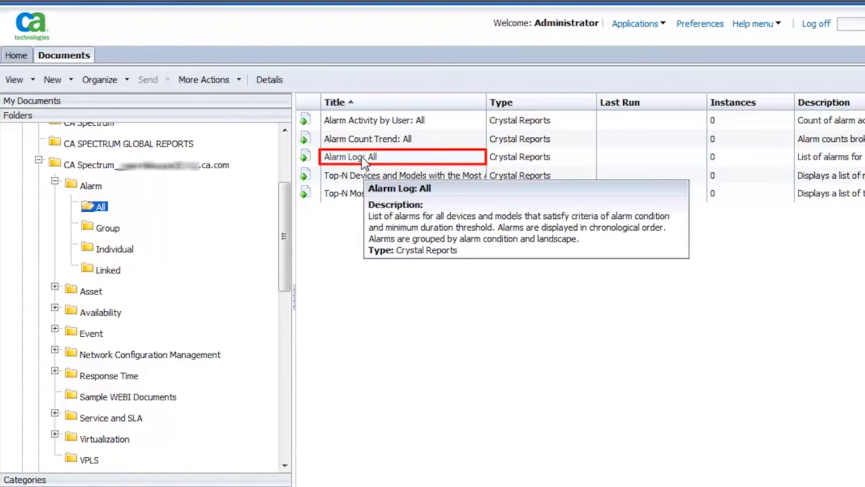
{"action": "right_click", "coordinate": [363, 157]}
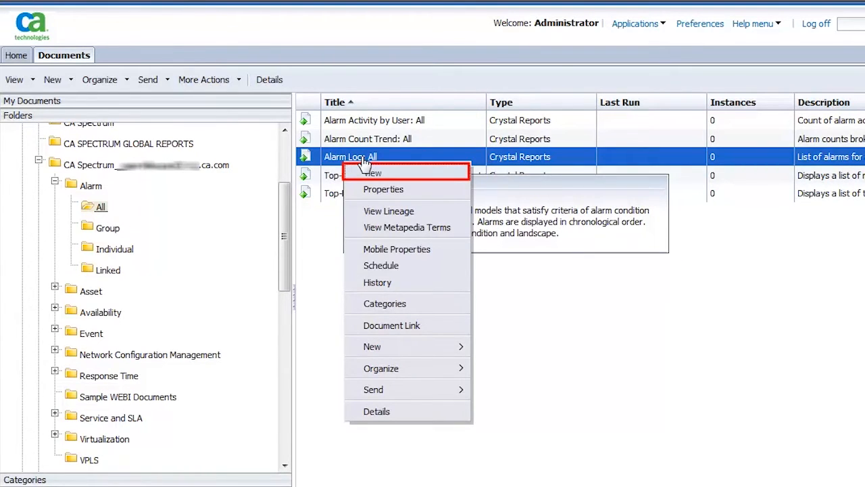
{"action": "left_click", "coordinate": [372, 172]}
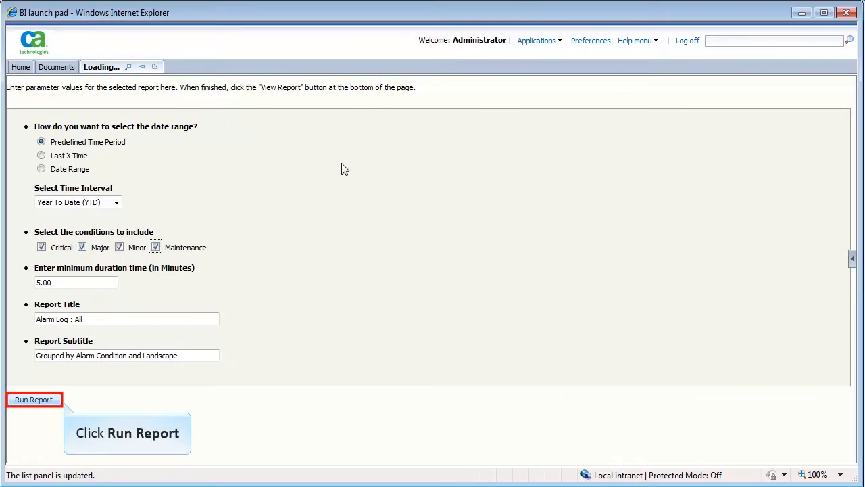
{"action": "left_click", "coordinate": [34, 399]}
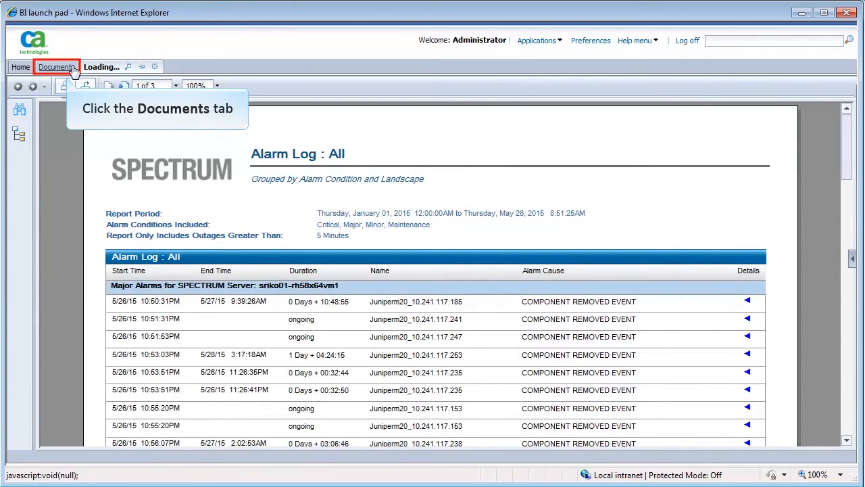
{"action": "left_click", "coordinate": [56, 67]}
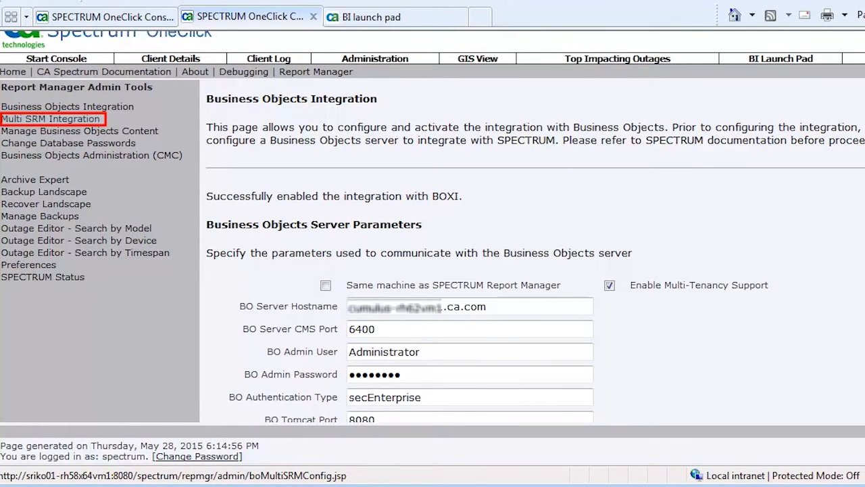
{"action": "mouse_move", "coordinate": [58, 104]}
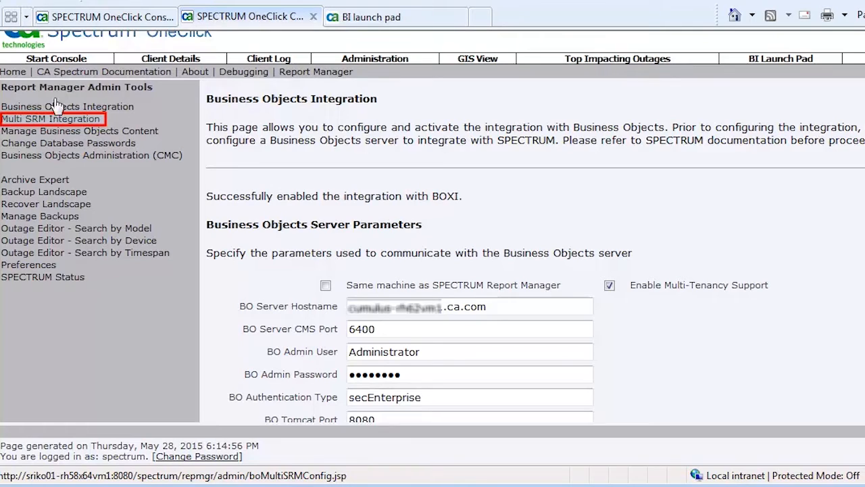
- Check the Multi SRM Integration page shows the CABI server parameters and Enabled
{"action": "left_click", "coordinate": [50, 118]}
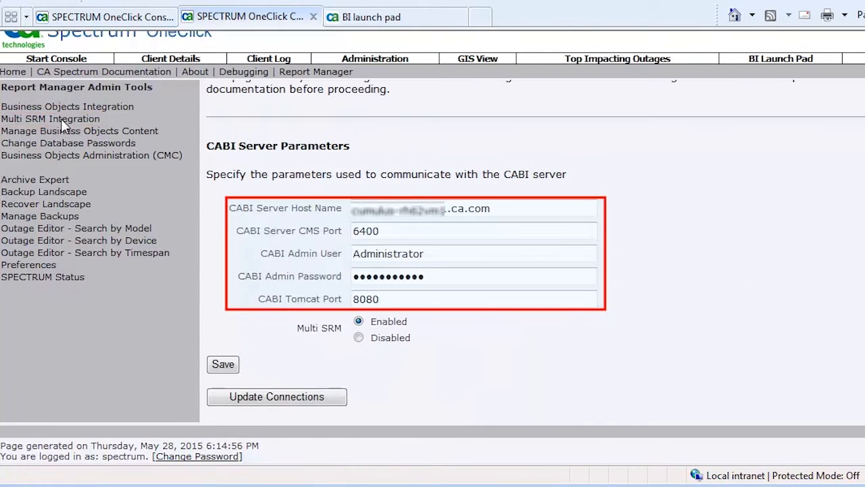
{"action": "left_click", "coordinate": [358, 321]}
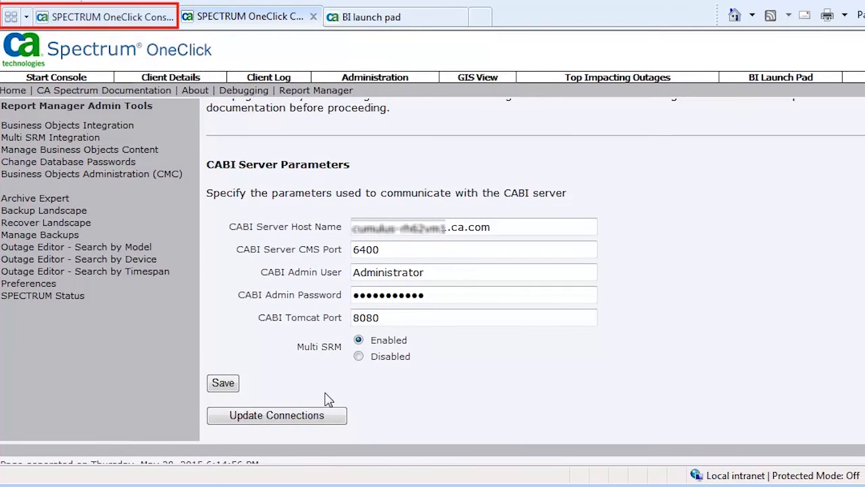
{"action": "mouse_move", "coordinate": [267, 279]}
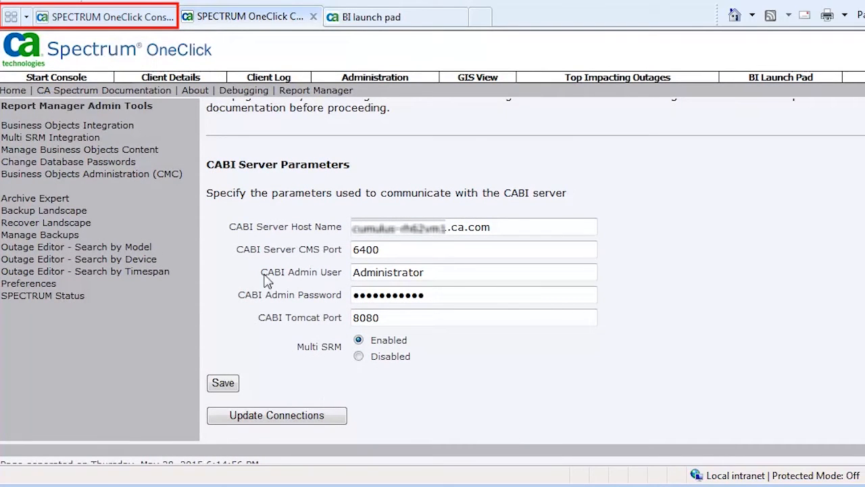
- Confirm Multi SRM is Enabled on the other OneClick instance
{"action": "left_click", "coordinate": [102, 16]}
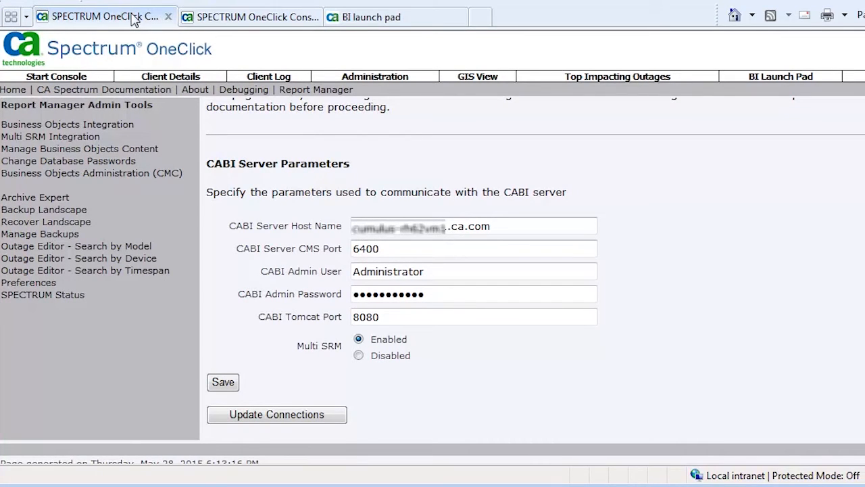
{"action": "left_click", "coordinate": [222, 381]}
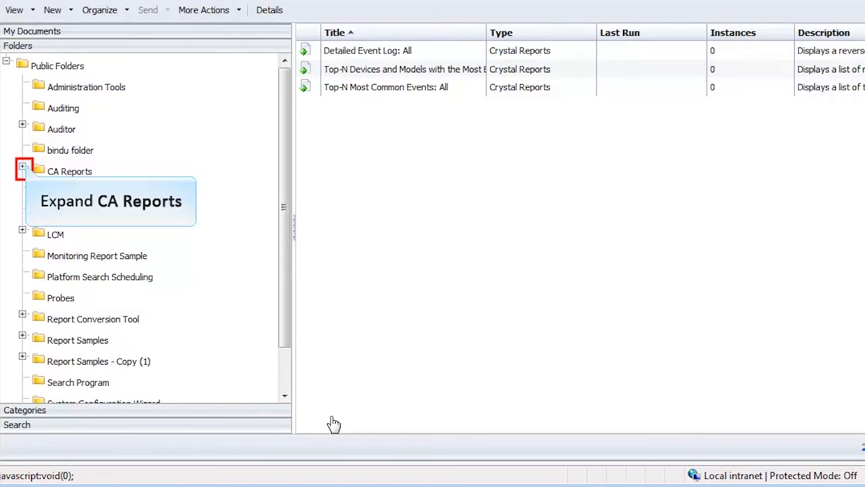
{"action": "mouse_move", "coordinate": [23, 167]}
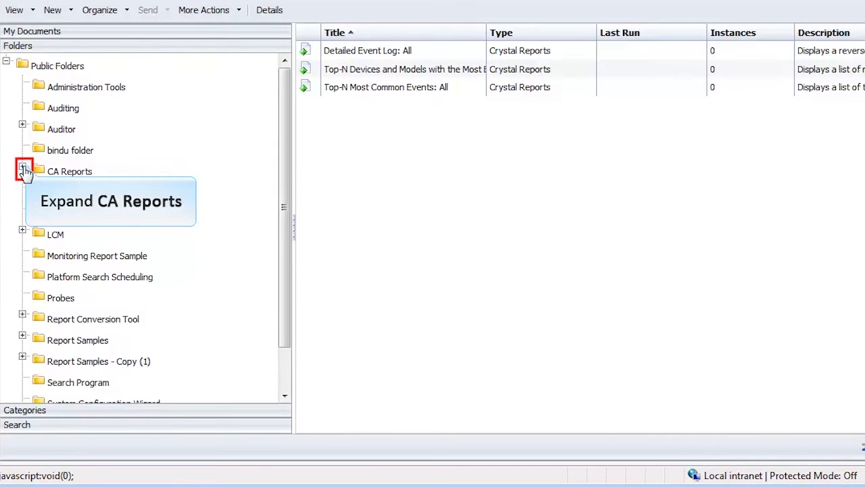
- Open CA Reports > CA SPECTRUM GLOBAL REPORTS to list its three reports
{"action": "left_click", "coordinate": [23, 171]}
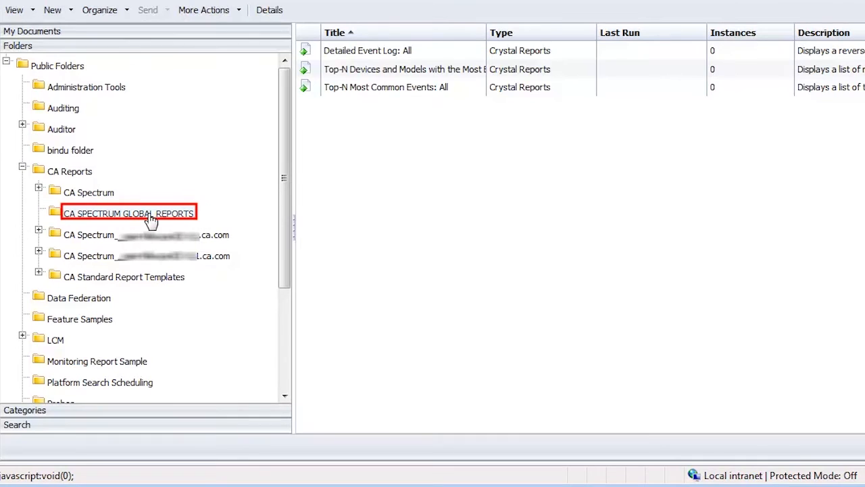
{"action": "left_click", "coordinate": [405, 69]}
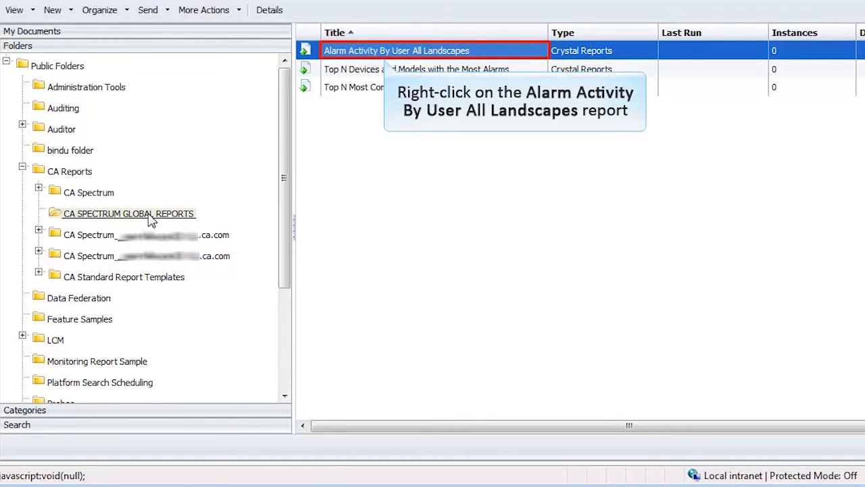
{"action": "mouse_move", "coordinate": [232, 179]}
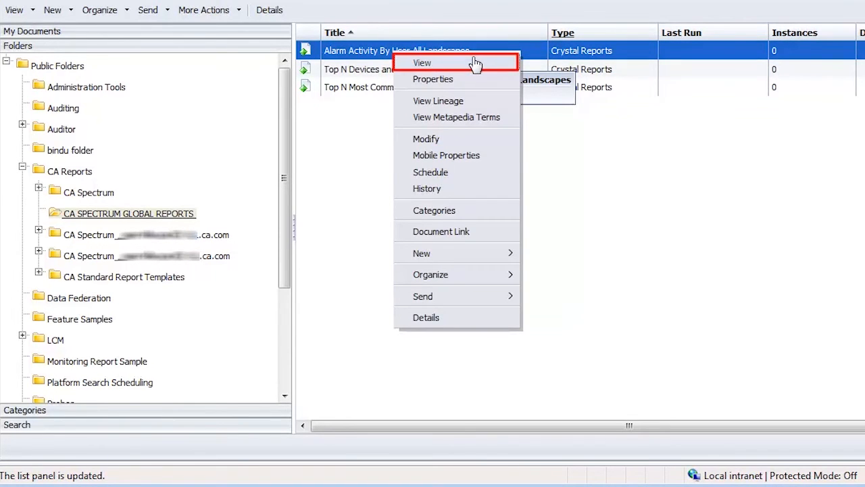
- View Alarm Activity By User: All Landscapes and run it with the prompted values
{"action": "left_click", "coordinate": [421, 63]}
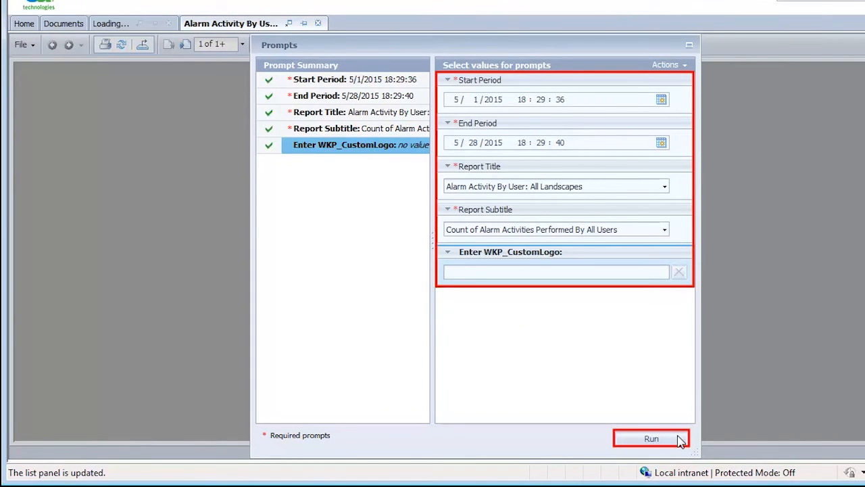
{"action": "left_click", "coordinate": [651, 438]}
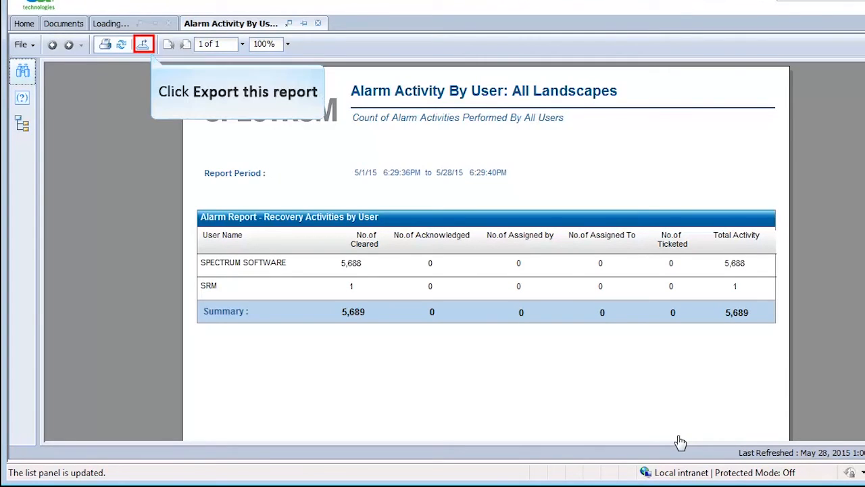
{"action": "mouse_move", "coordinate": [323, 179]}
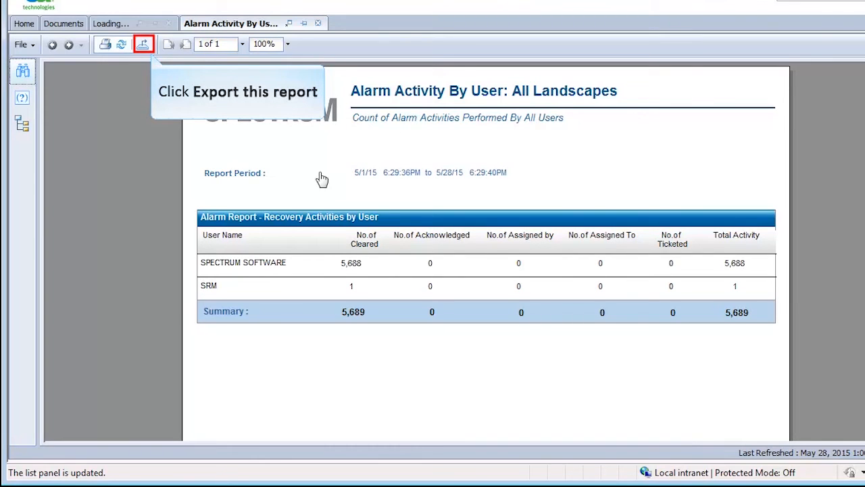
- Export the Alarm Activity By User report to PDF, view it in Acrobat, then close it
{"action": "left_click", "coordinate": [144, 44]}
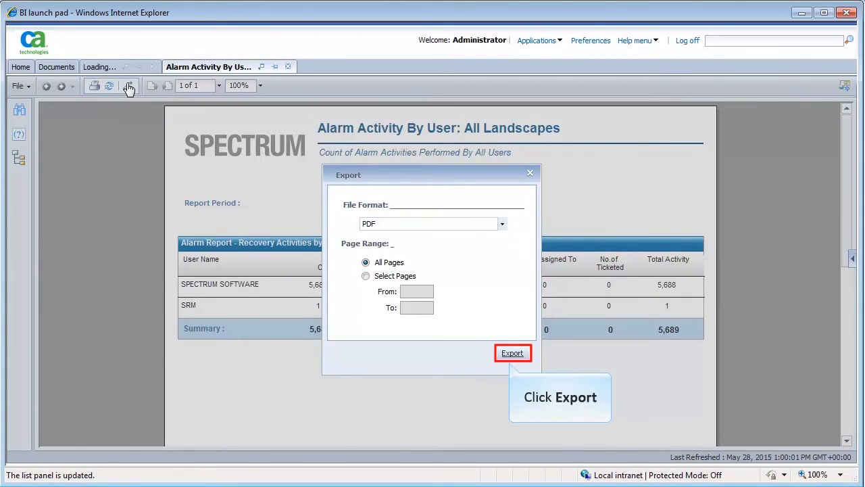
{"action": "left_click", "coordinate": [512, 352]}
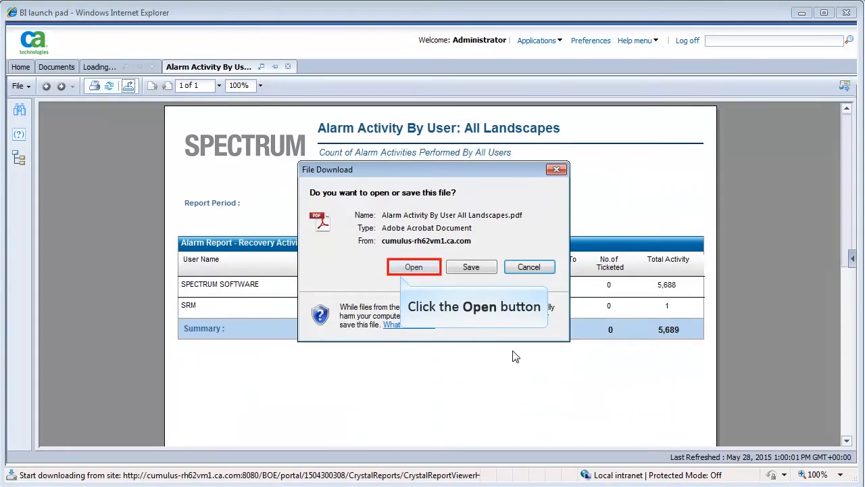
{"action": "mouse_move", "coordinate": [463, 307]}
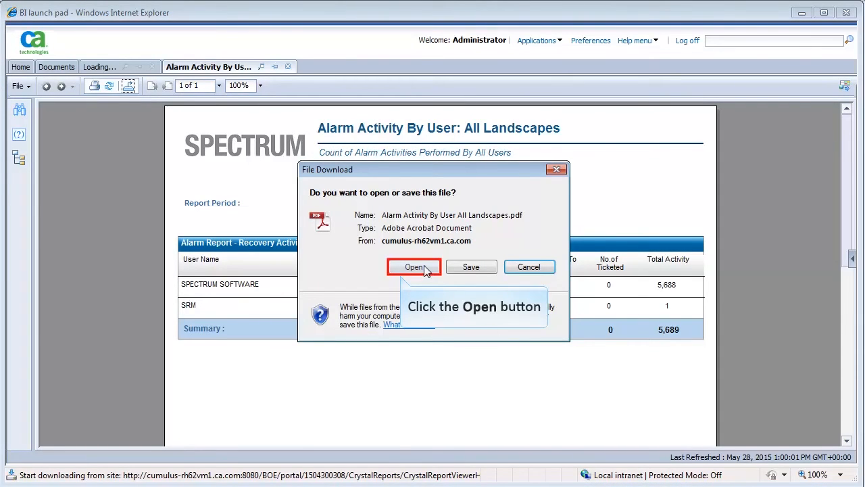
{"action": "left_click", "coordinate": [414, 266]}
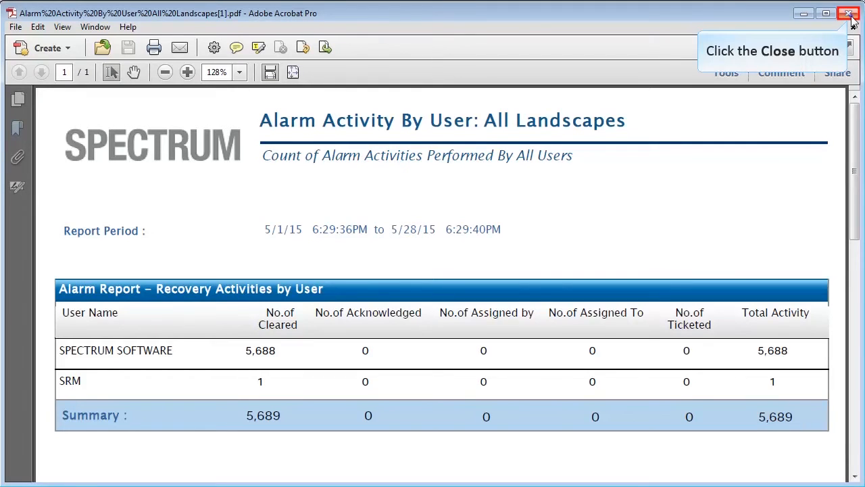
{"action": "left_click", "coordinate": [849, 12]}
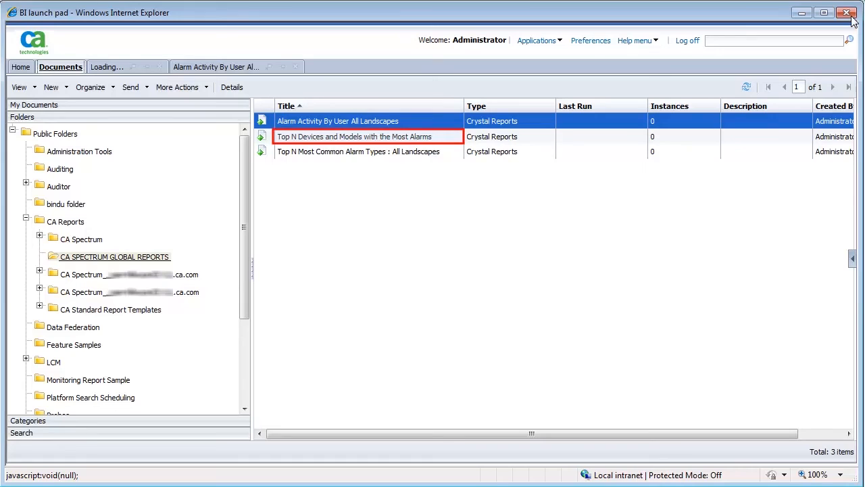
{"action": "mouse_move", "coordinate": [823, 27]}
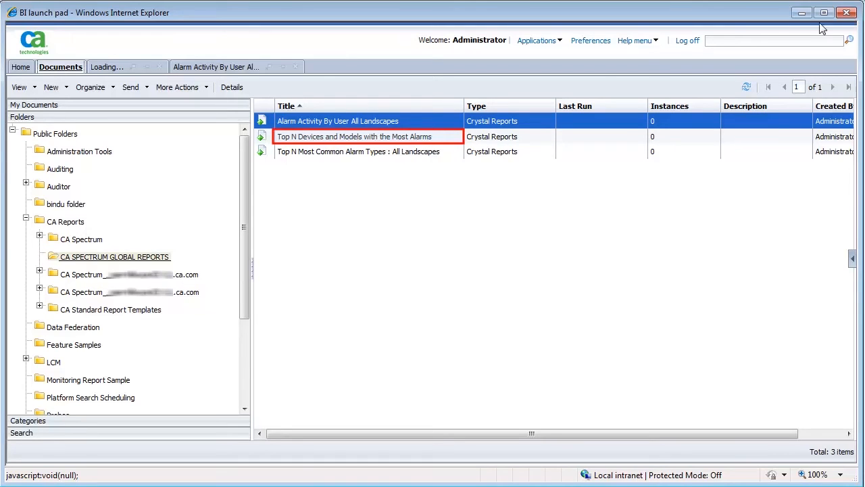
- Run the Top N Devices and Models with the Most Alarms report with the default prompt values
{"action": "double_click", "coordinate": [355, 136]}
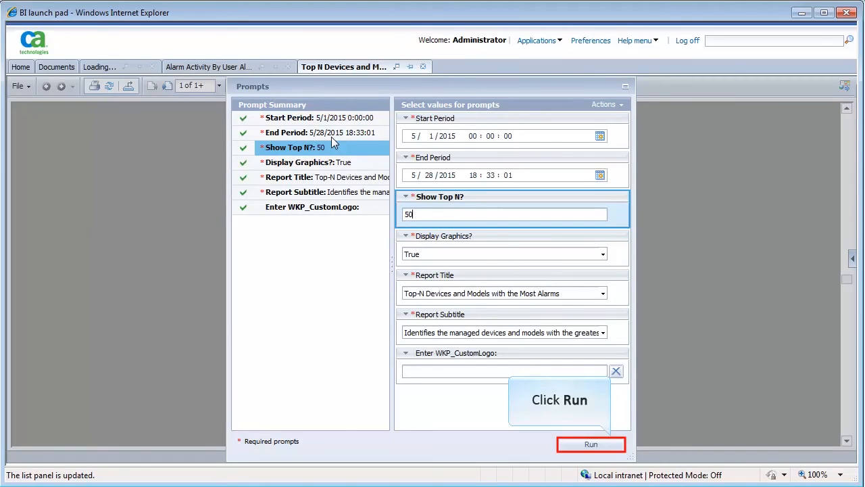
{"action": "mouse_move", "coordinate": [578, 448]}
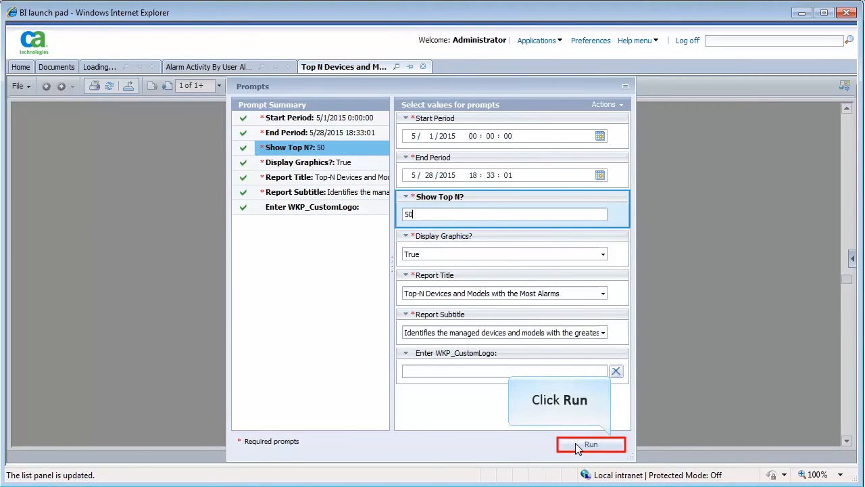
{"action": "left_click", "coordinate": [590, 444]}
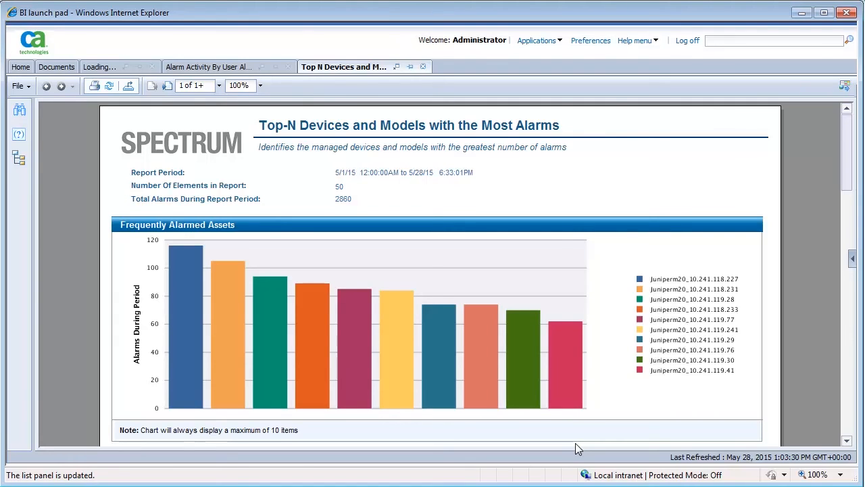
{"action": "mouse_move", "coordinate": [835, 214]}
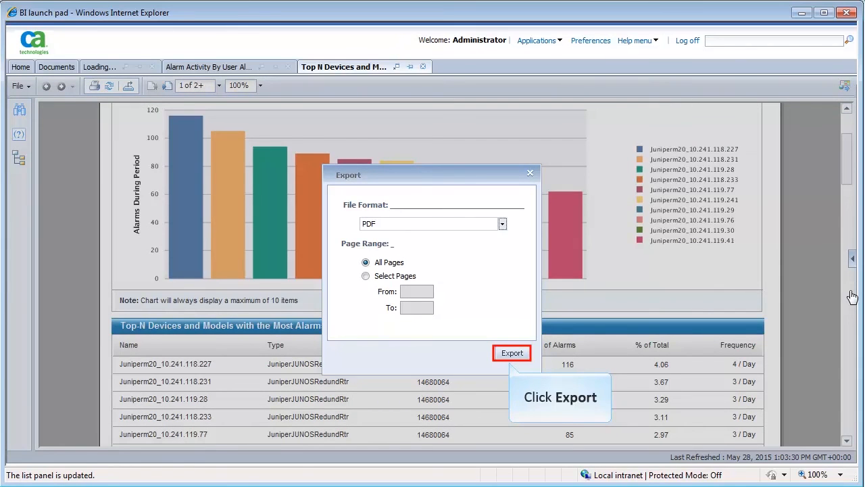
{"action": "mouse_move", "coordinate": [558, 350]}
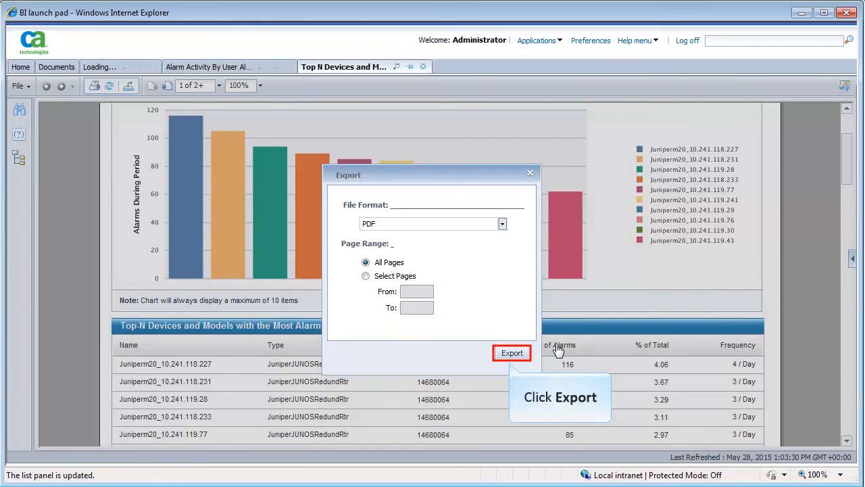